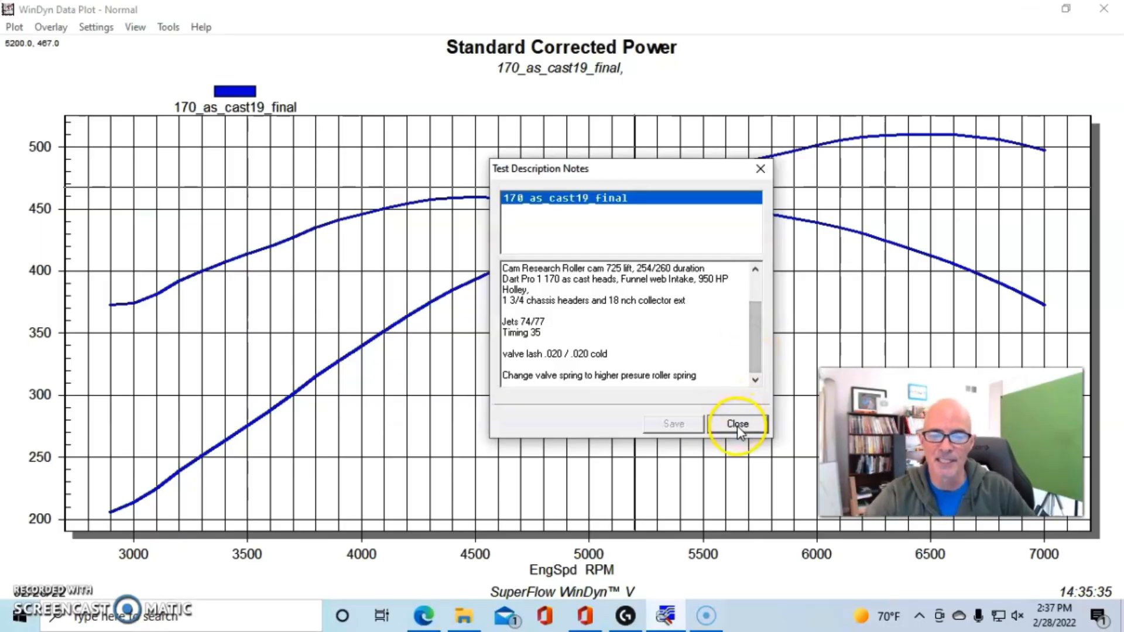
# Dismiss the Test Description Notes, leaving the 170_as_cast19_final curves visible
pyautogui.click(737, 423)
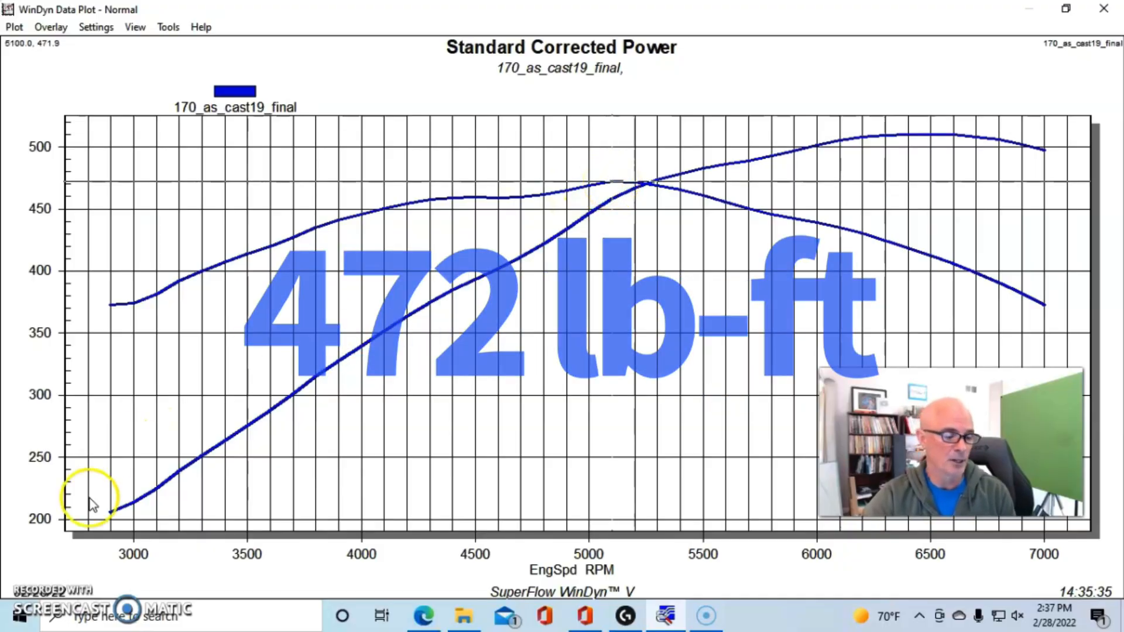
# Start overlaying the 210cnc25final run from the Overlay menu
pyautogui.click(14, 26)
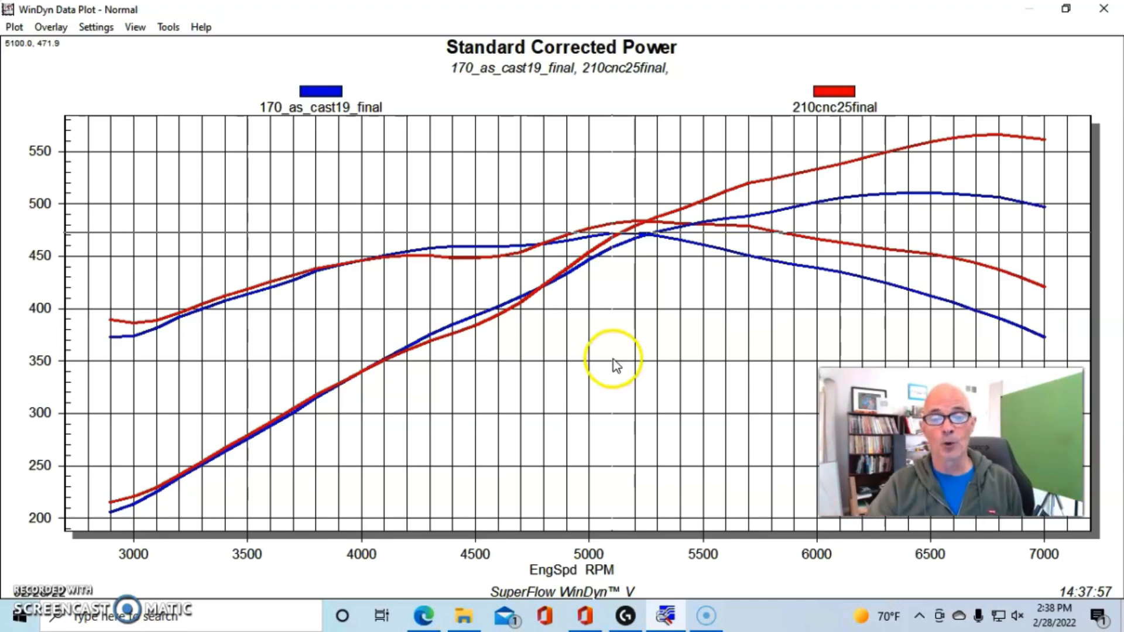
pyautogui.moveTo(634, 226)
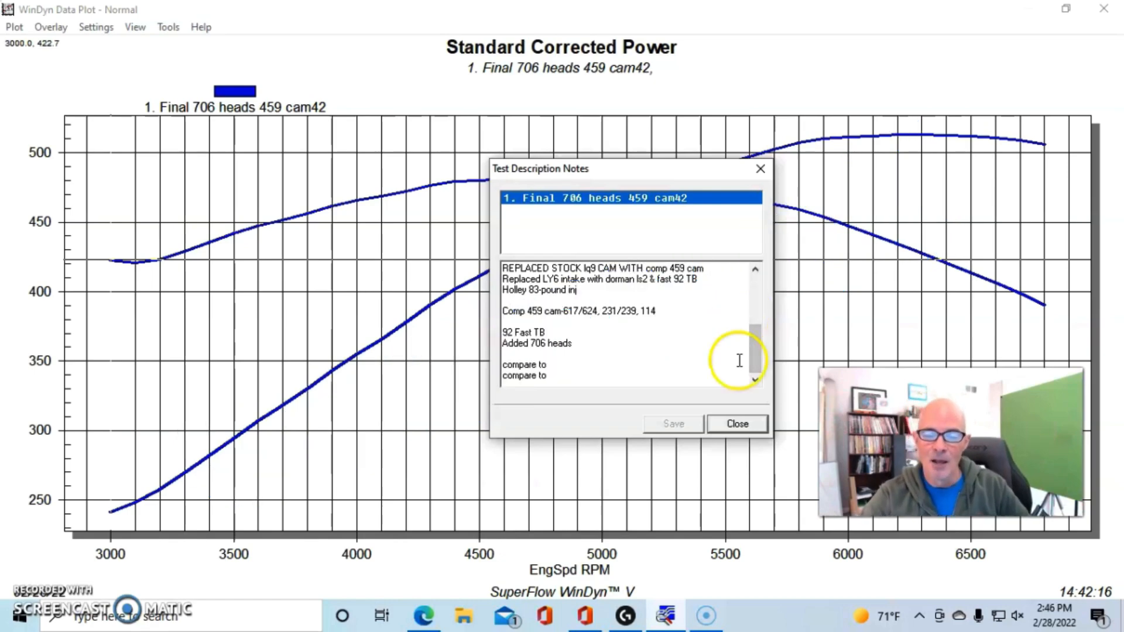
# Dismiss the notes for the 1. Final 706 heads 459 cam42 run
pyautogui.click(737, 423)
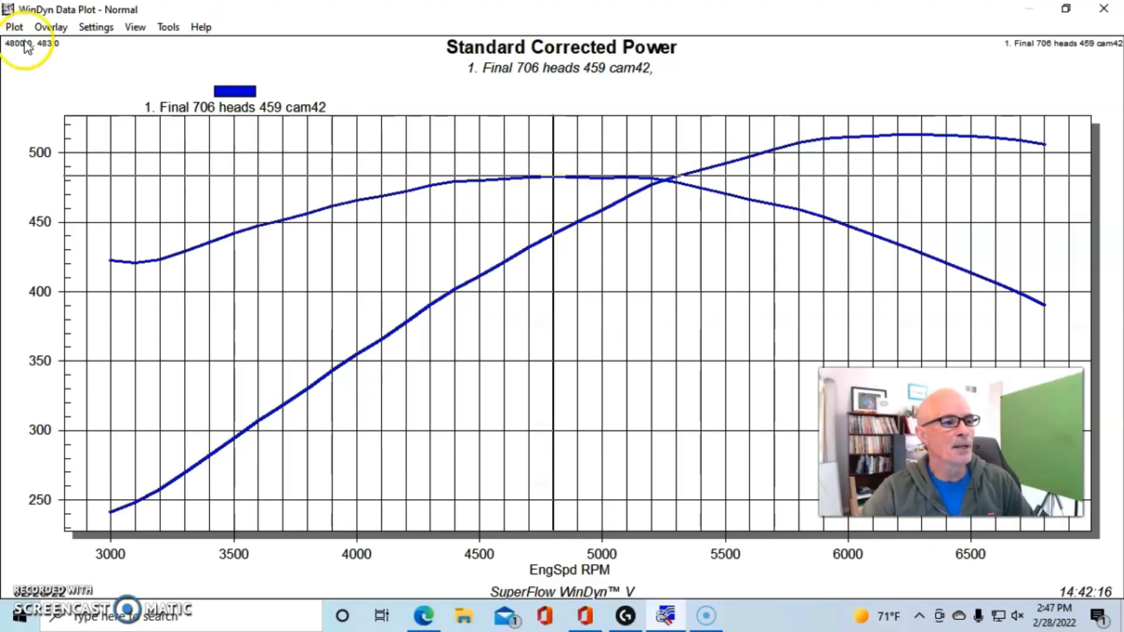
# Overlay the 2. Final tfs 225 heads 459 cam29 run on the 706-heads curves
pyautogui.click(51, 26)
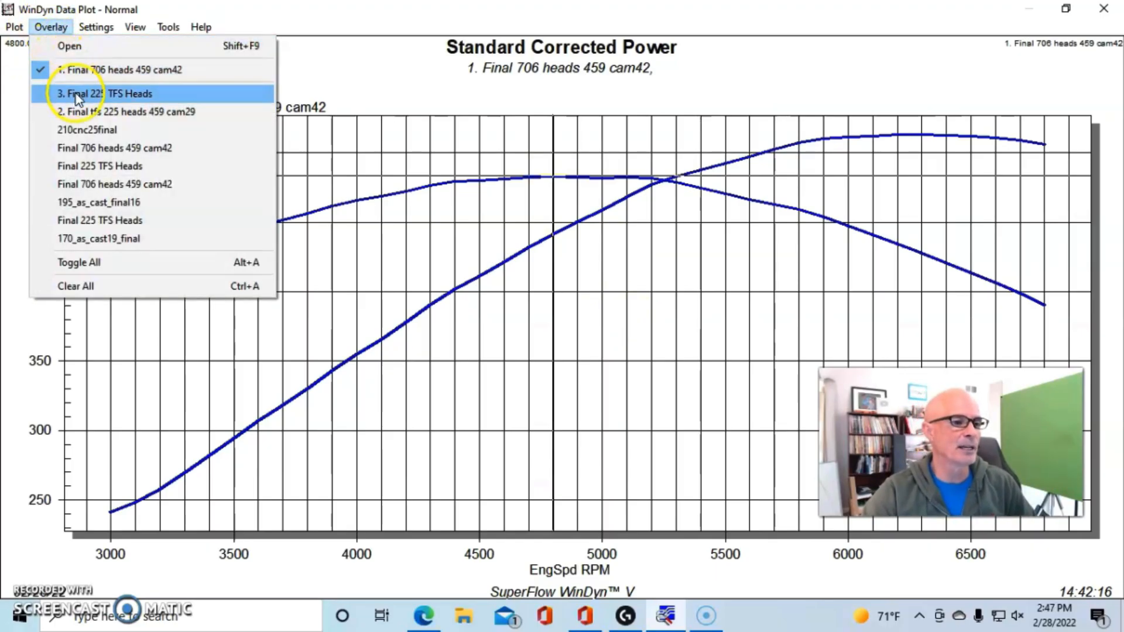
pyautogui.click(104, 93)
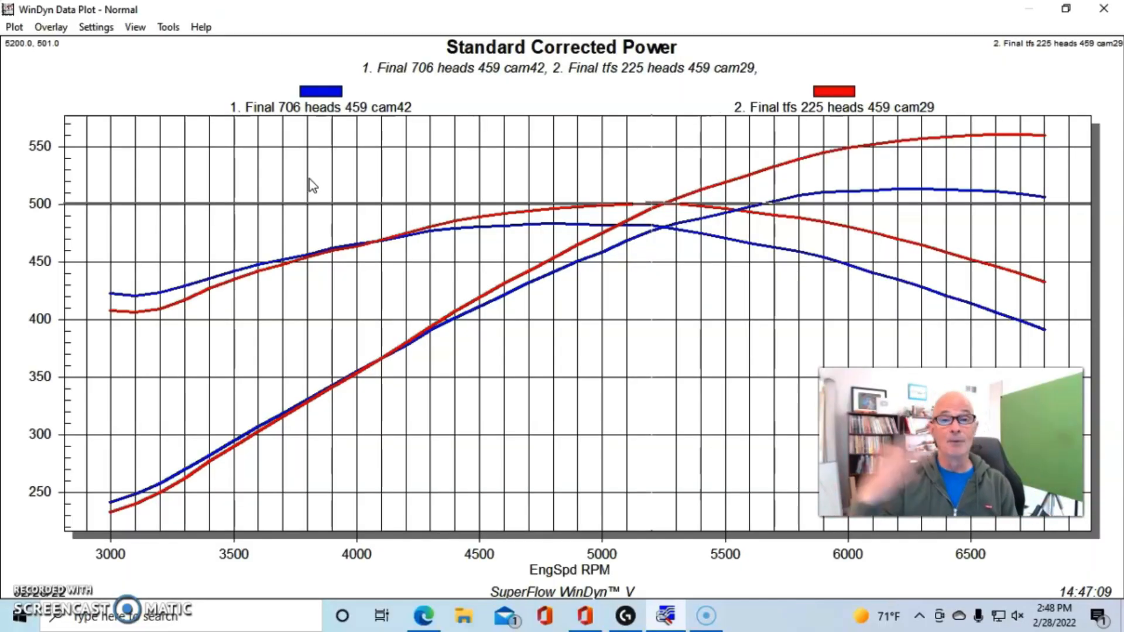
# Add 3. Final 225 TFS Heads as the third overlaid run
pyautogui.click(50, 26)
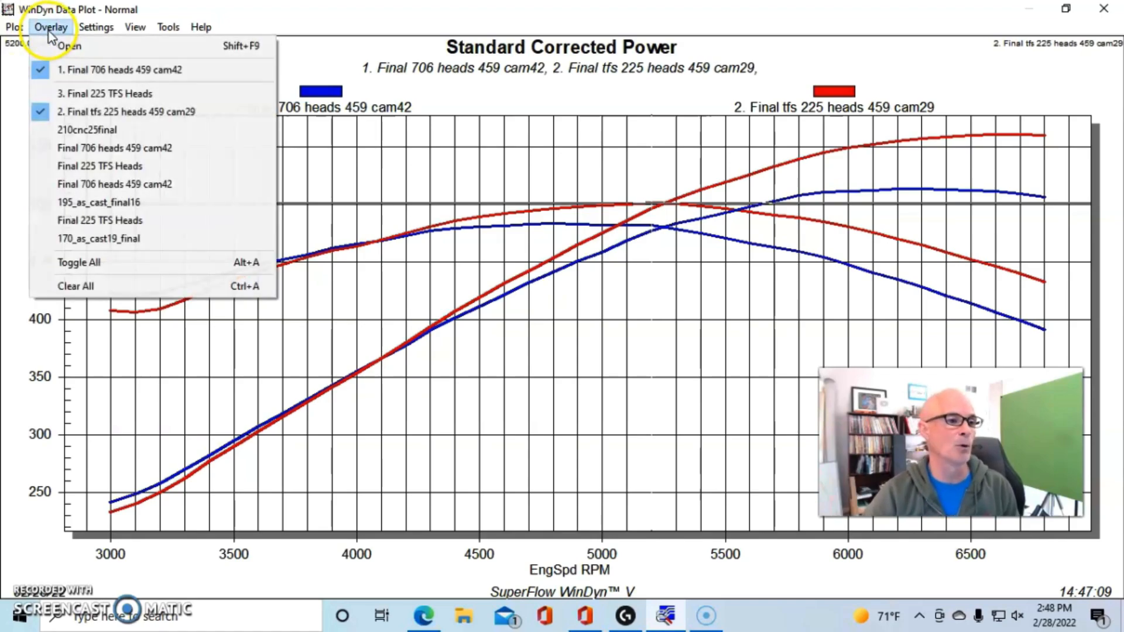
pyautogui.click(105, 93)
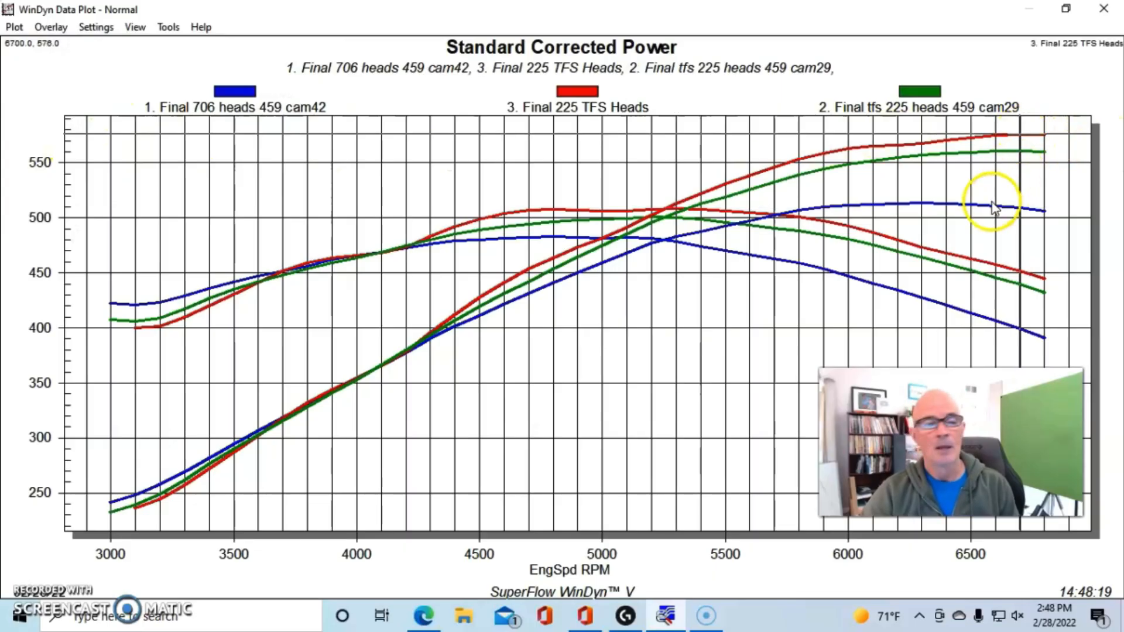
pyautogui.moveTo(763, 430)
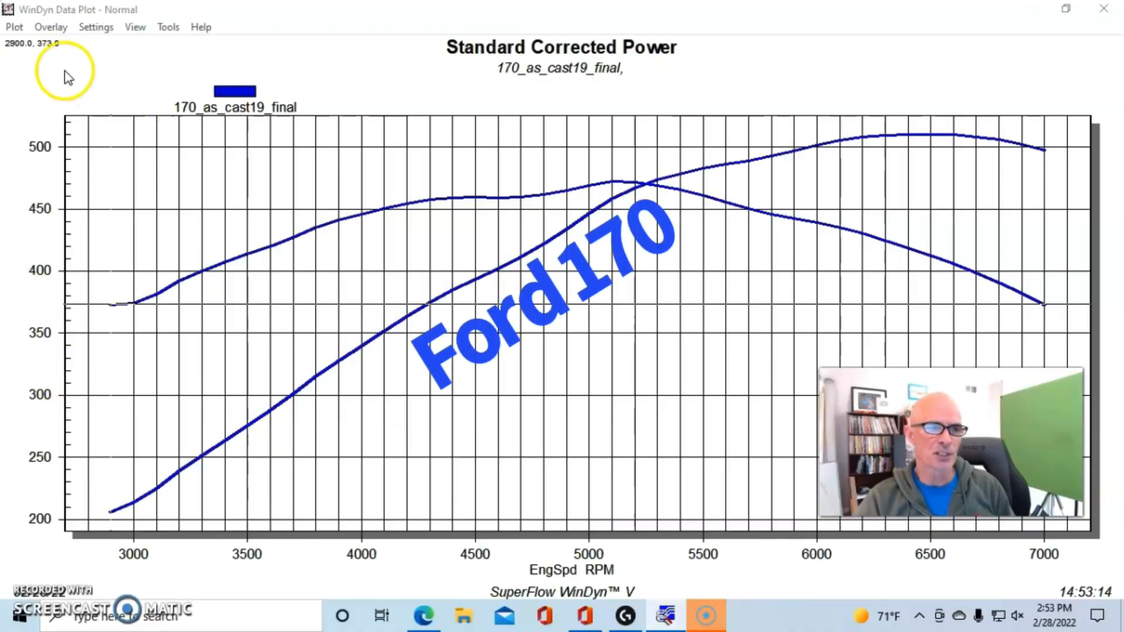
pyautogui.click(13, 26)
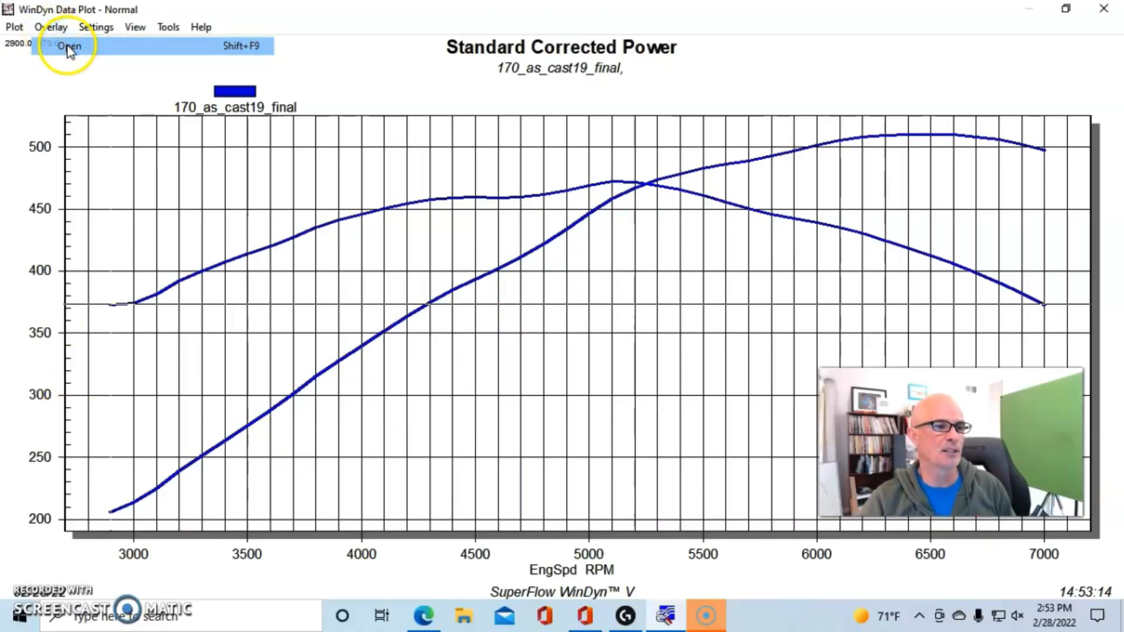
pyautogui.click(70, 46)
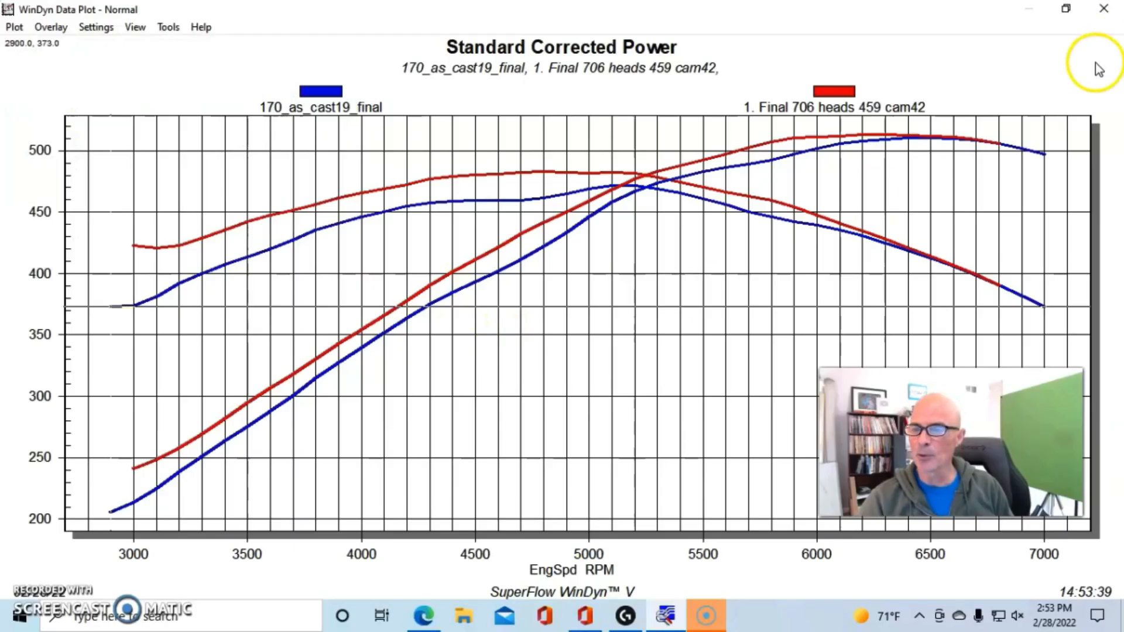
pyautogui.moveTo(939, 141)
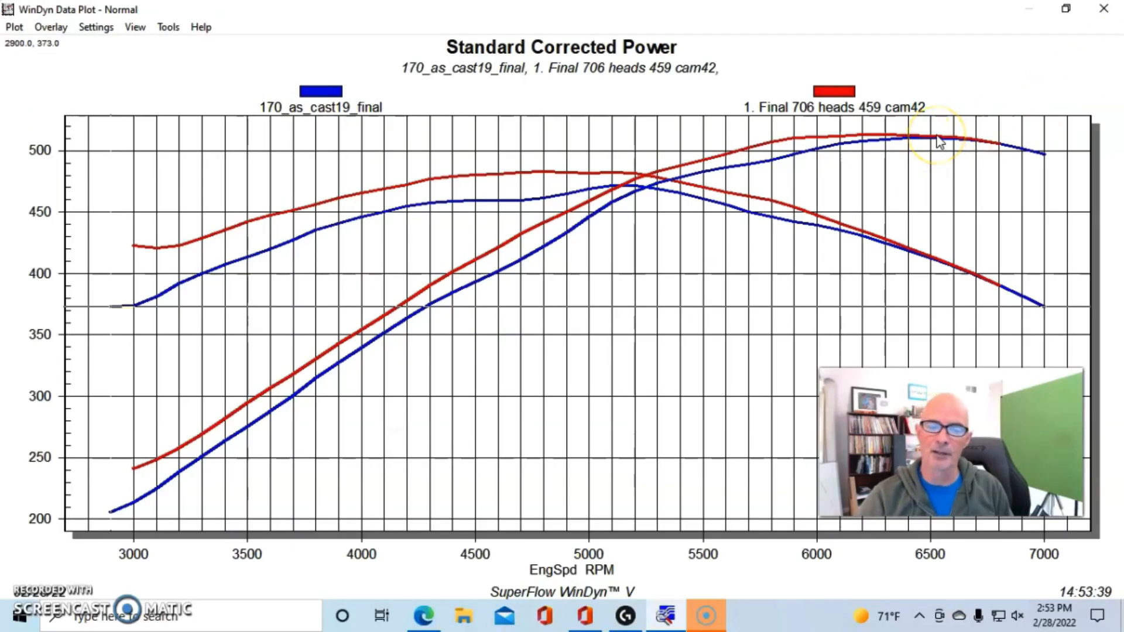
pyautogui.moveTo(909, 147)
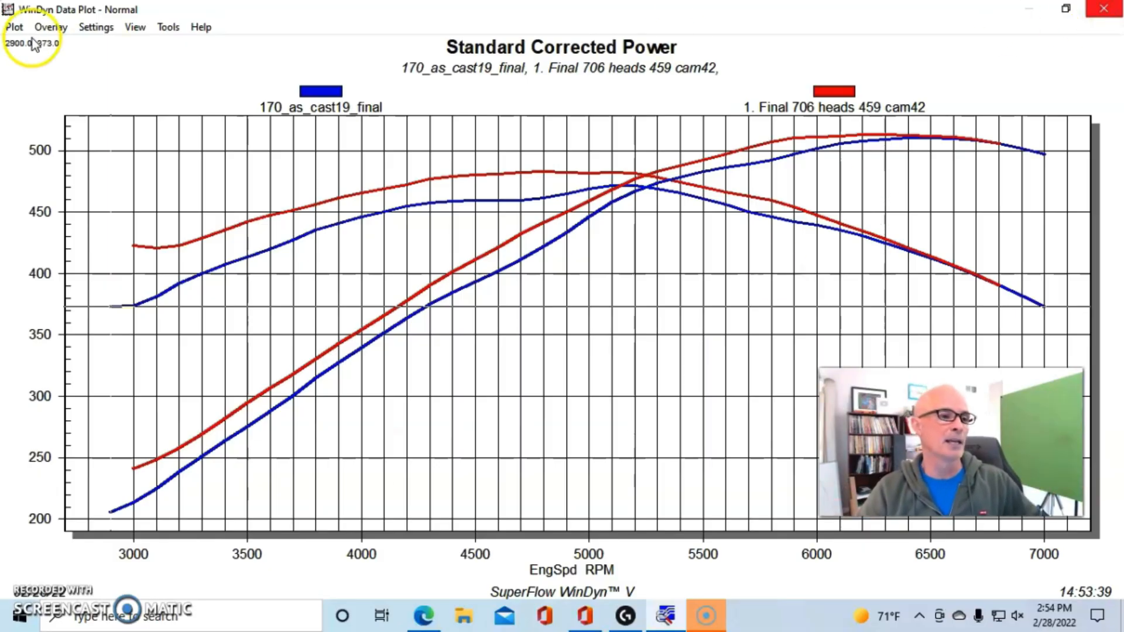
# Open the saved 210cnc25final test and plot its power and torque alone
pyautogui.click(34, 52)
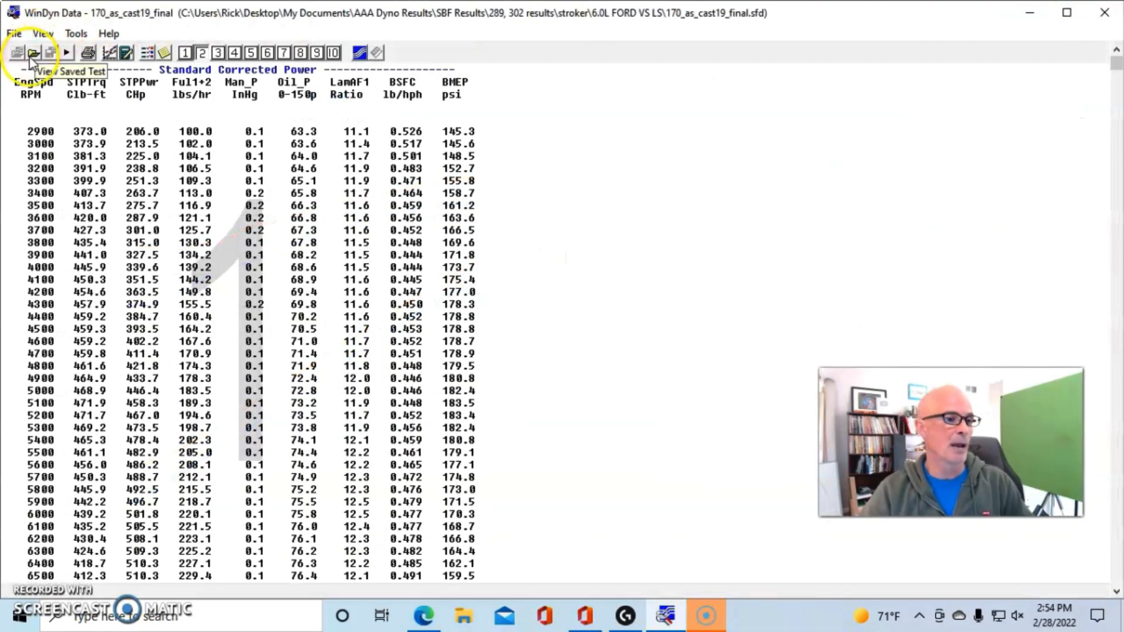
pyautogui.click(33, 52)
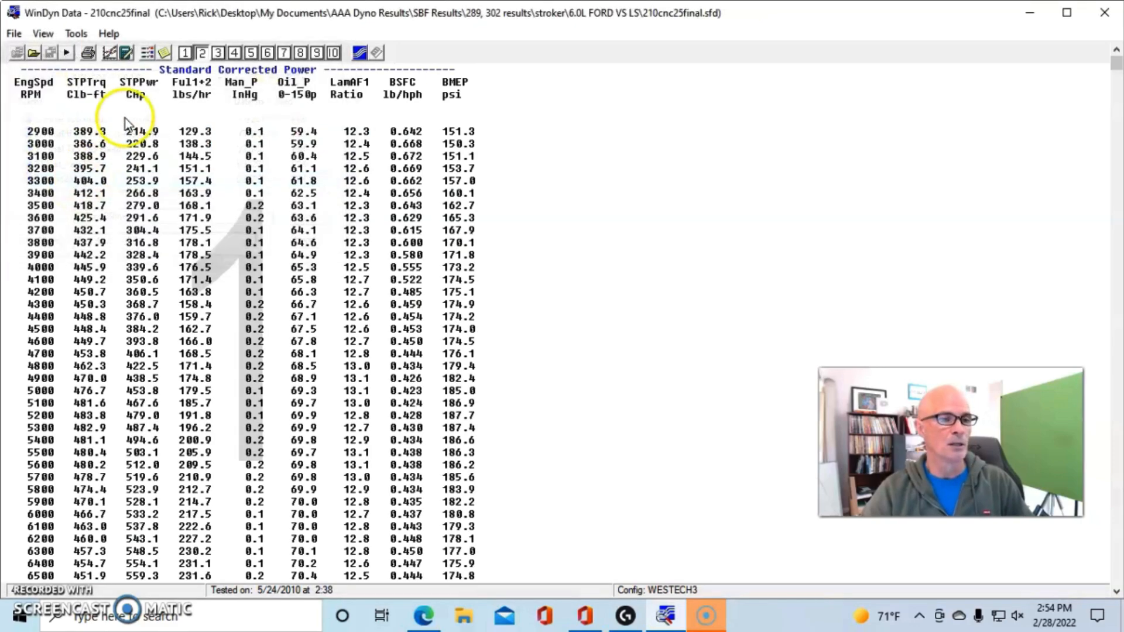
pyautogui.click(14, 27)
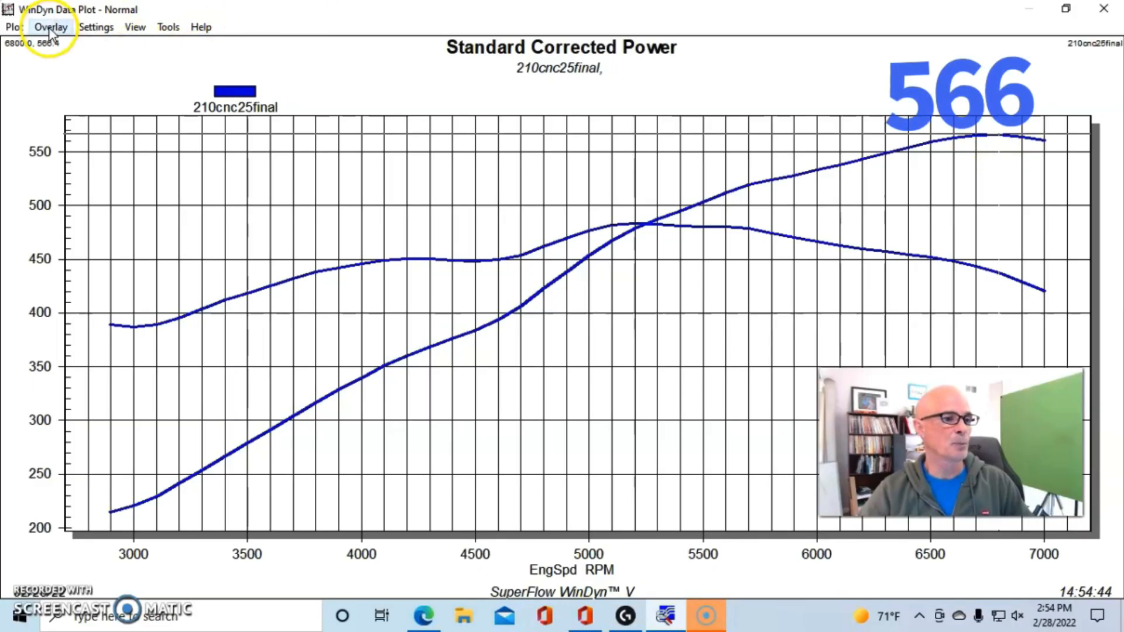
# Overlay 2. Final tfs 225 heads 459 cam29 on the 210cnc25final curves
pyautogui.click(51, 27)
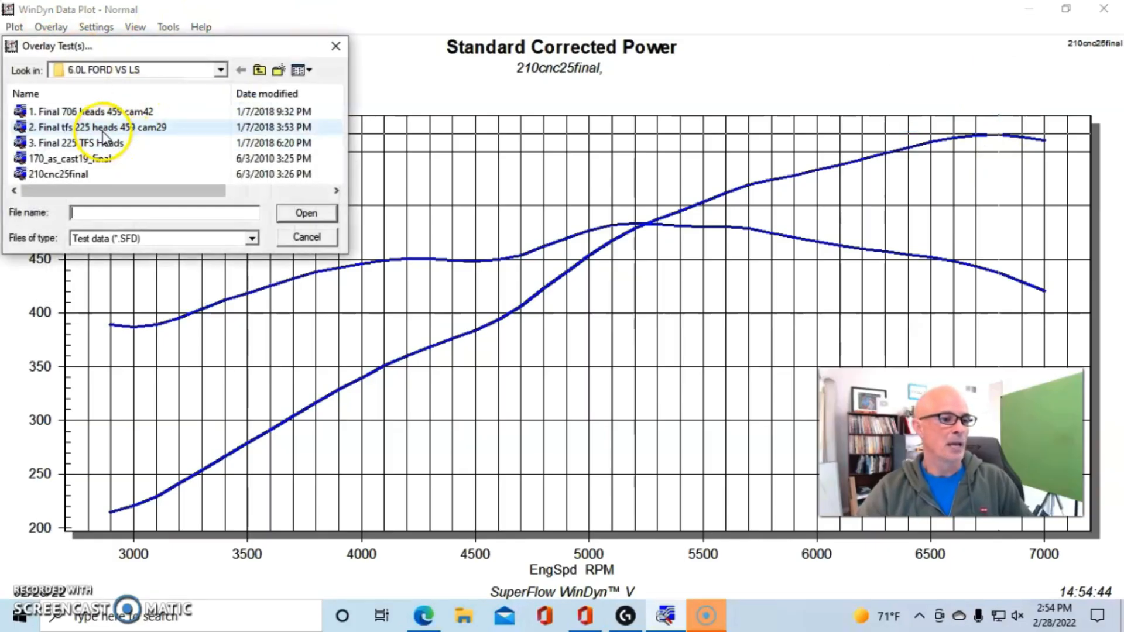
pyautogui.click(97, 127)
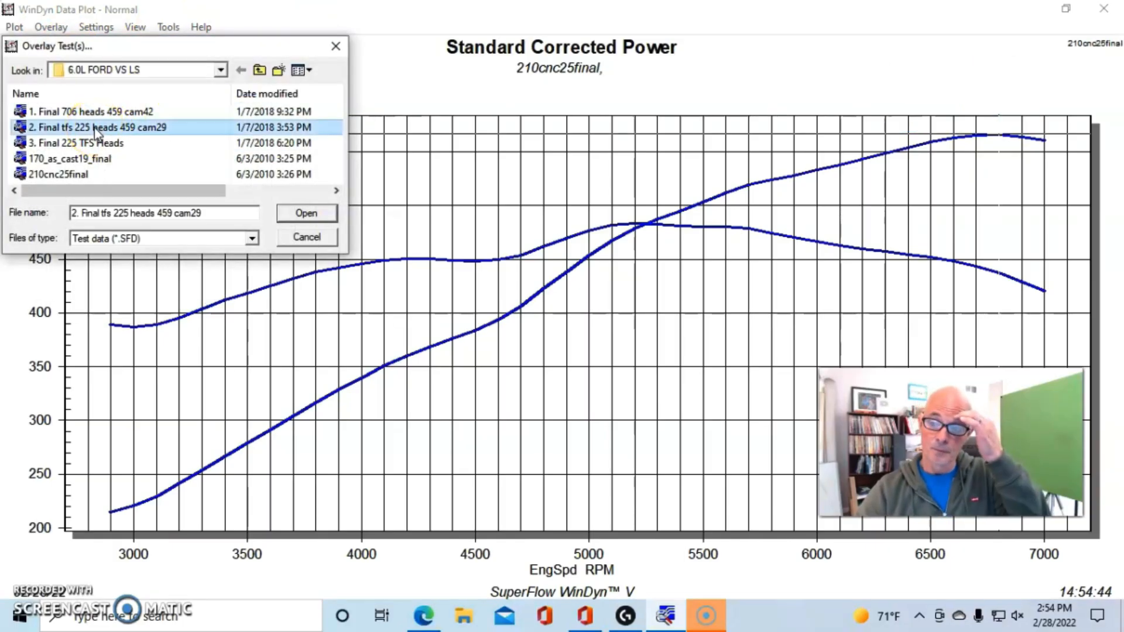
pyautogui.click(305, 213)
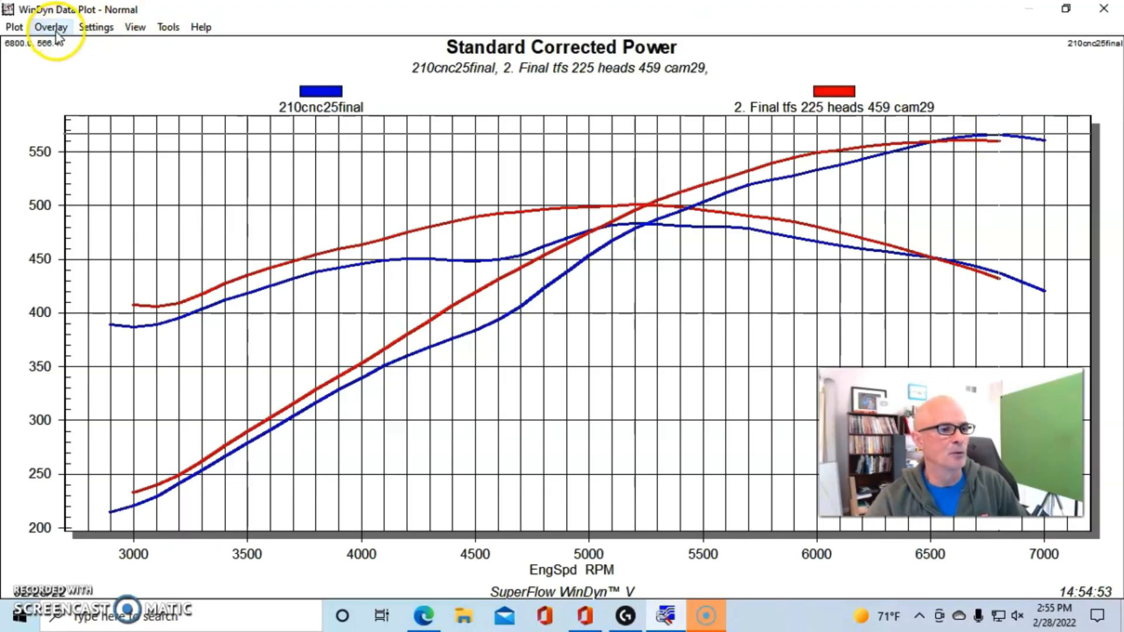
# Open the Overlay Test(s) list to add 3. Final 225 TFS Heads
pyautogui.click(50, 26)
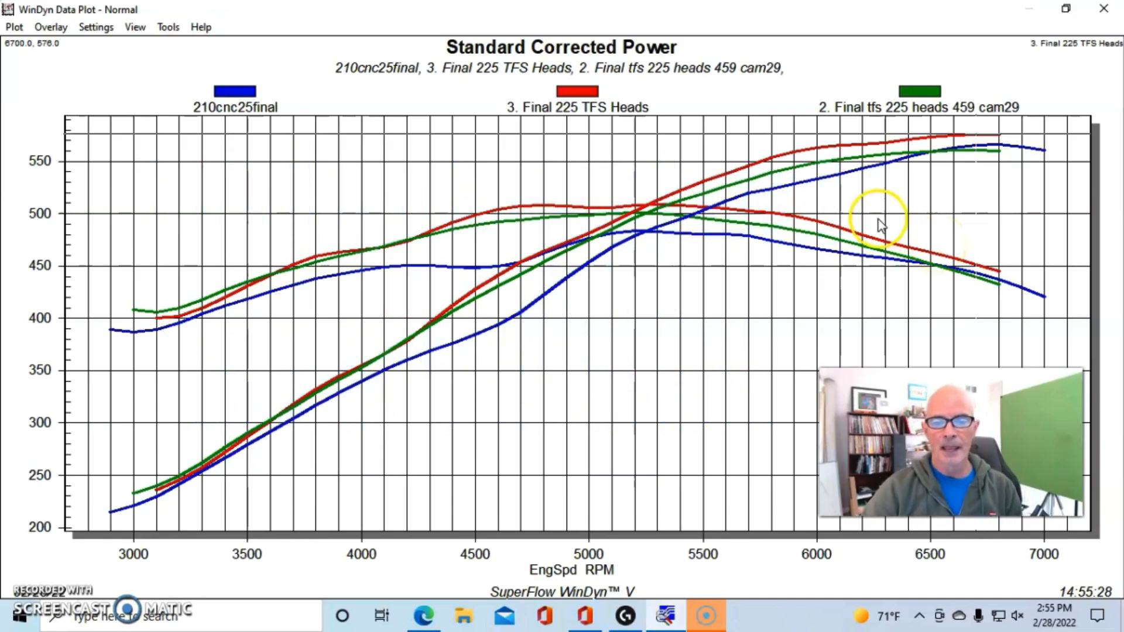
pyautogui.moveTo(543, 282)
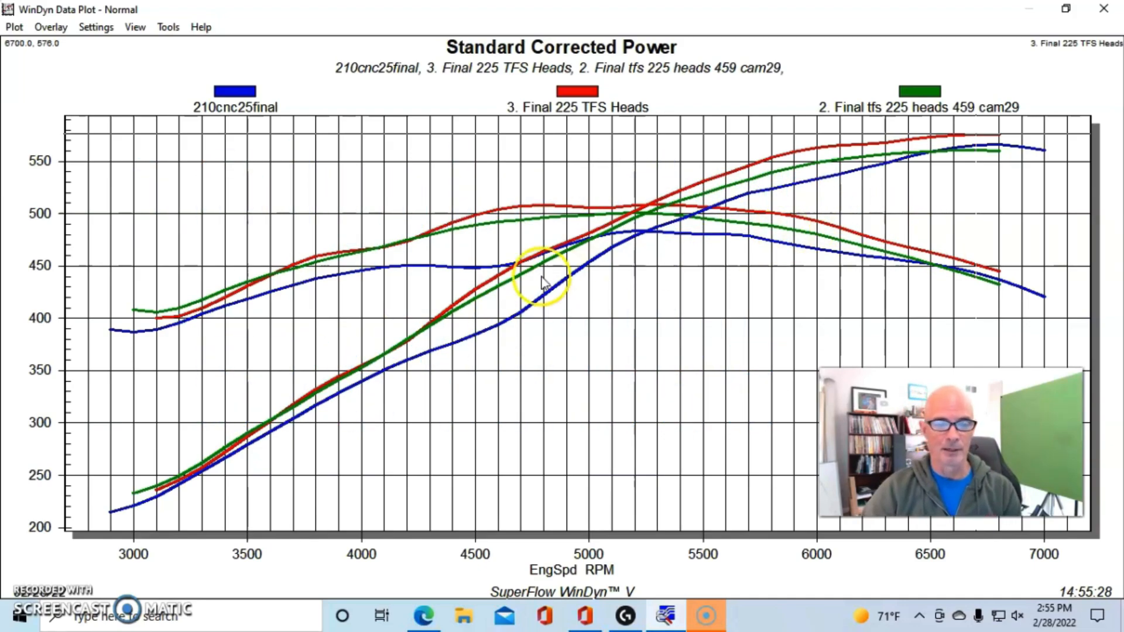